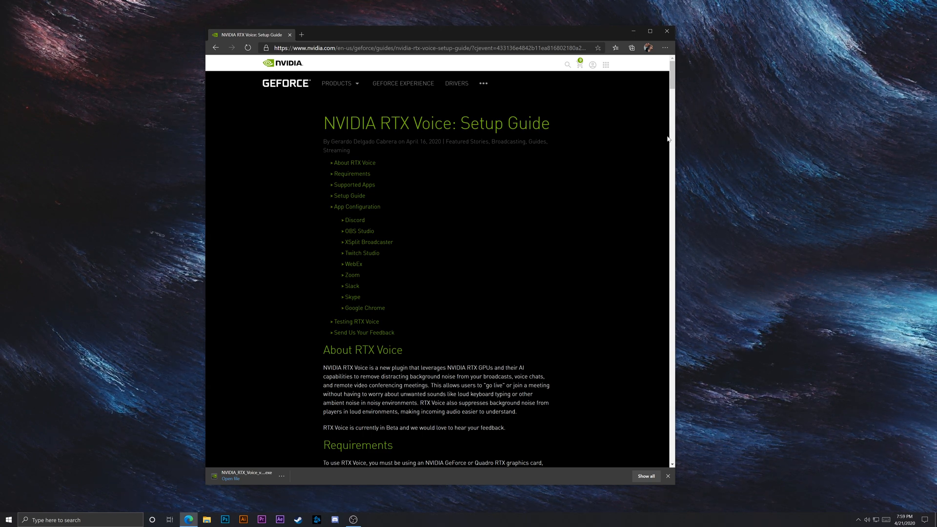
mouse_move(296, 307)
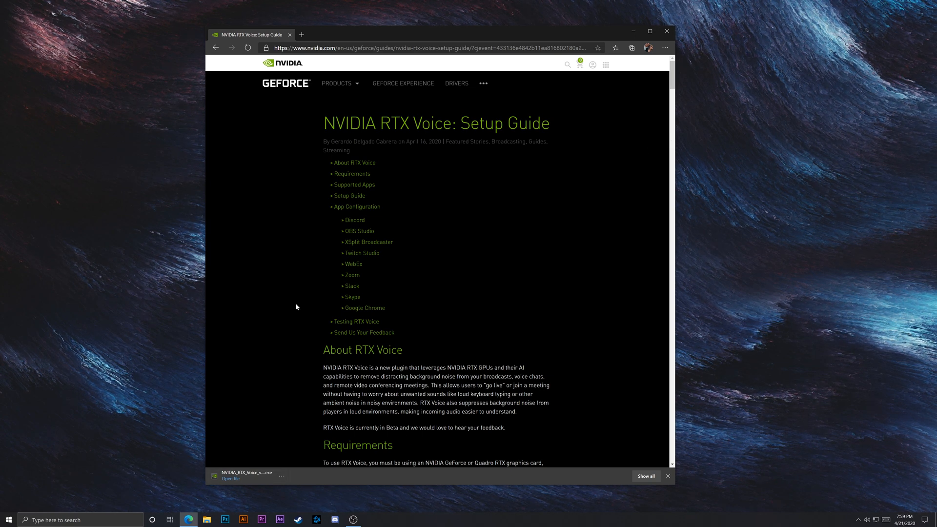
Reach the Setup Guide section of NVIDIA's RTX Voice page and download the app installer
scroll("down", 3)
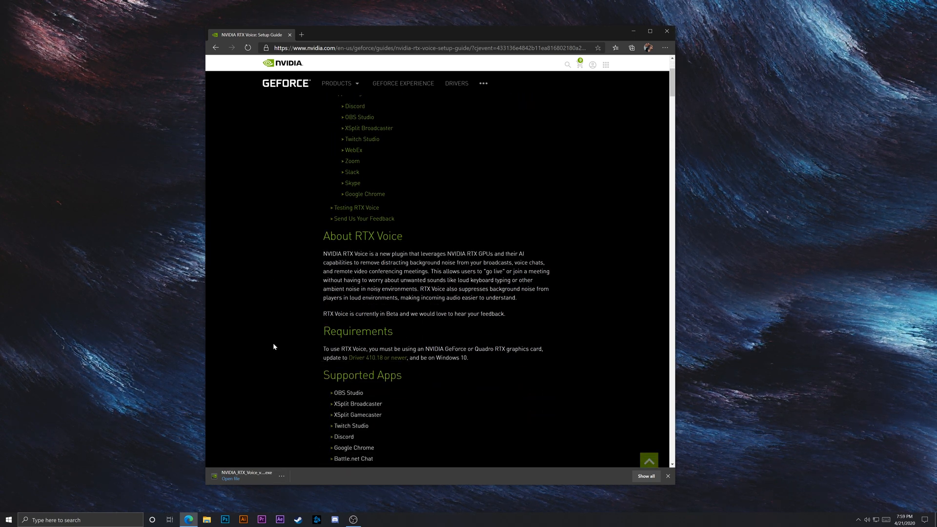
scroll("down", 3)
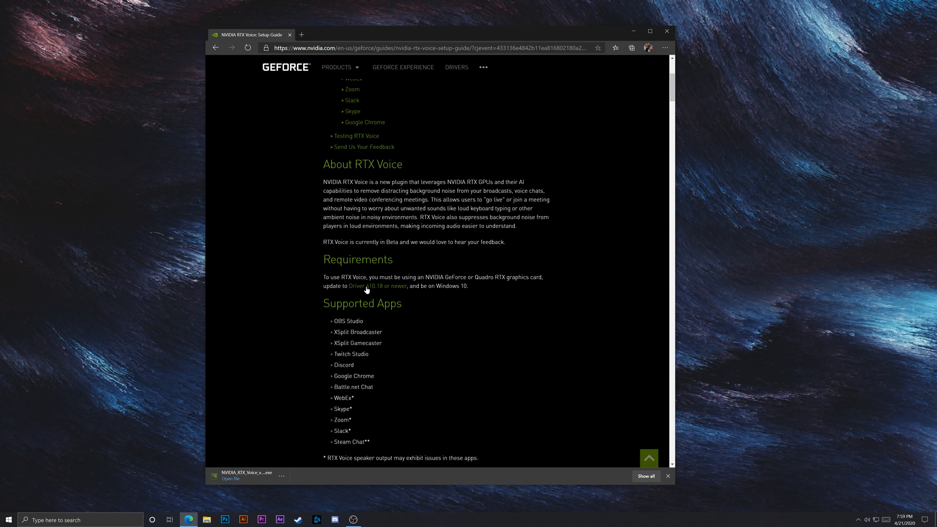
scroll("down", 3)
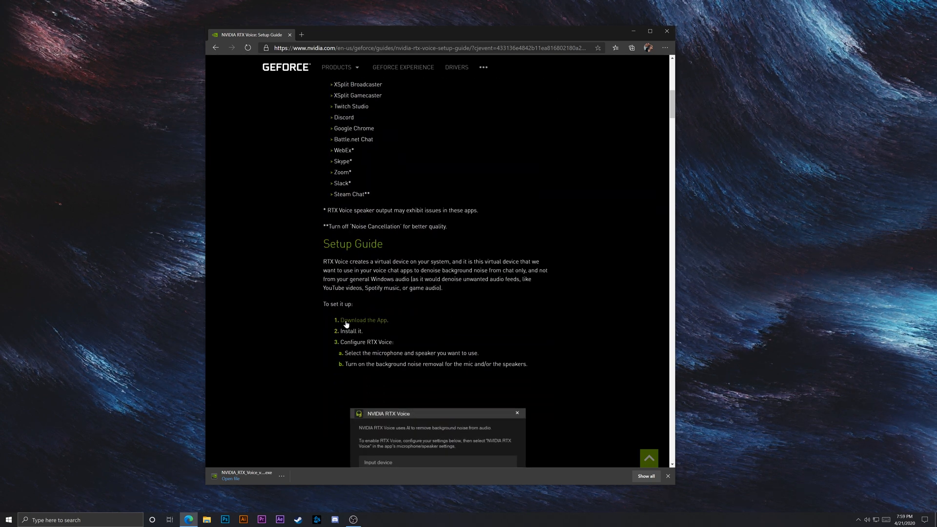
left_click(230, 478)
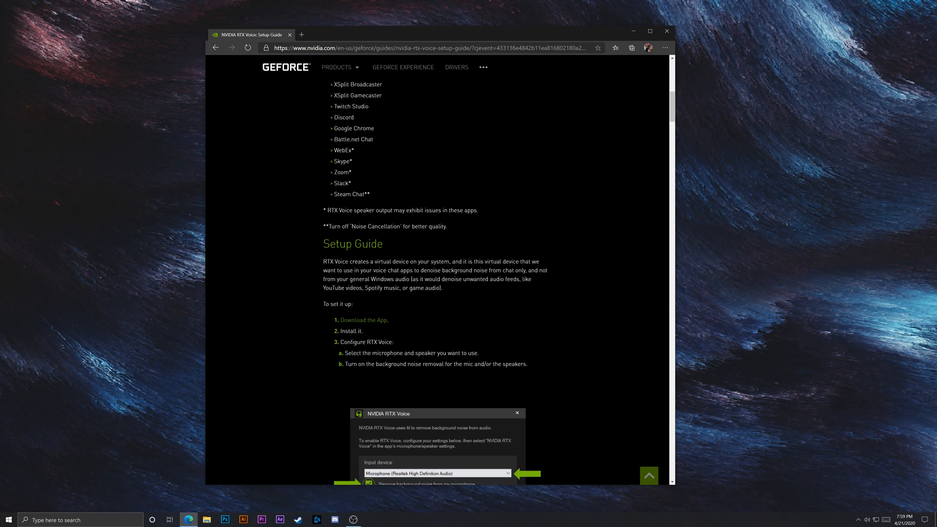
mouse_move(328, 375)
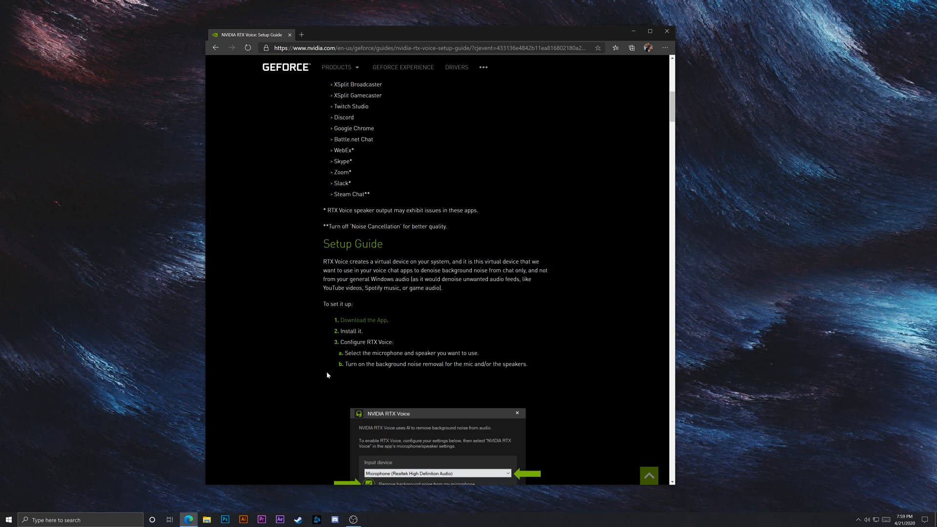
mouse_move(330, 375)
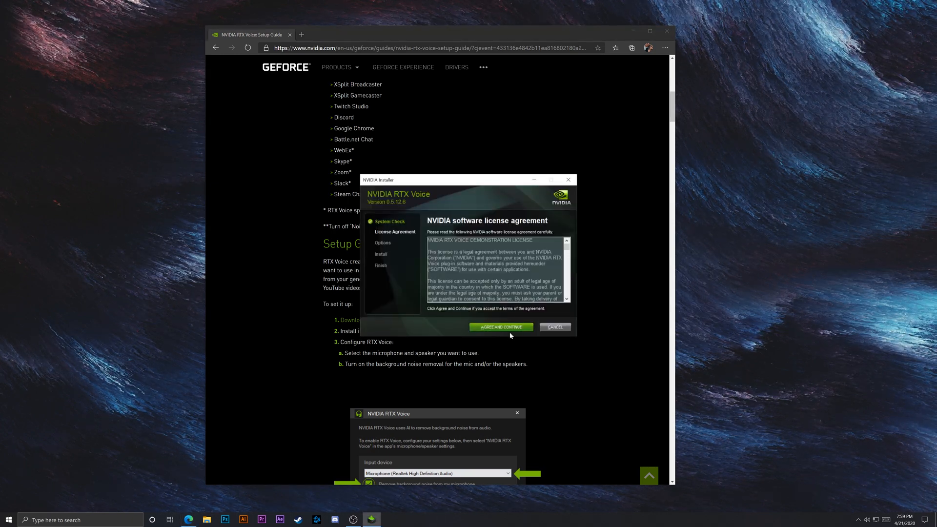
Accept the licence, let RTX Voice and its driver install, and close the NVIDIA Installer
left_click(501, 327)
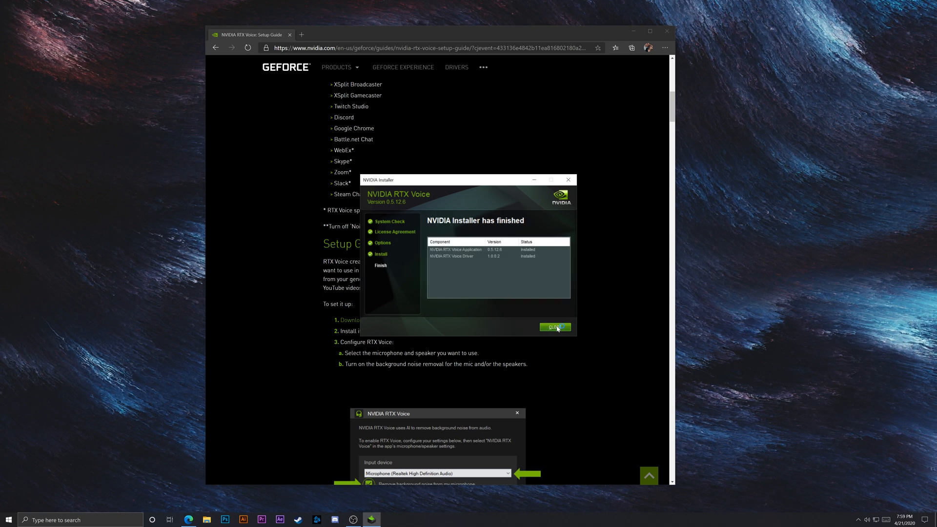
left_click(555, 328)
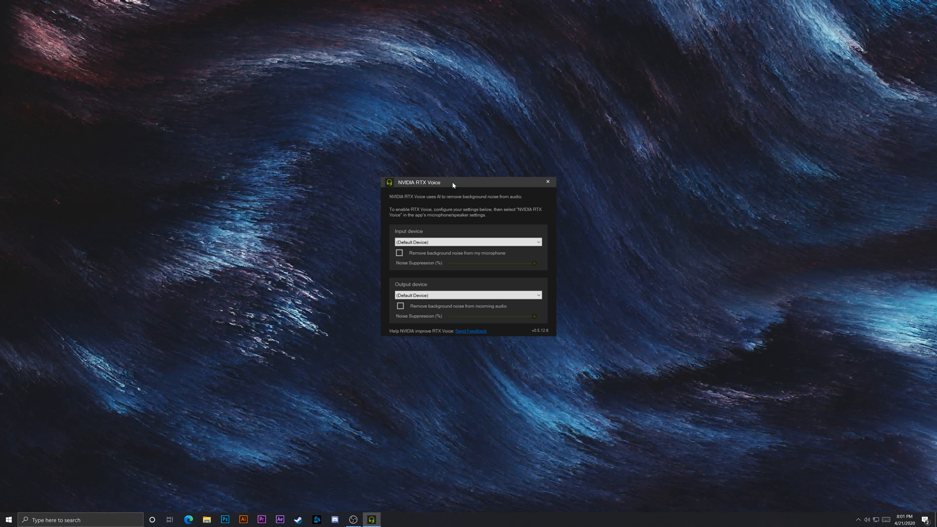
Bring RTX Voice forward and list its input microphones, Default Device or ROG Mic
left_click(466, 243)
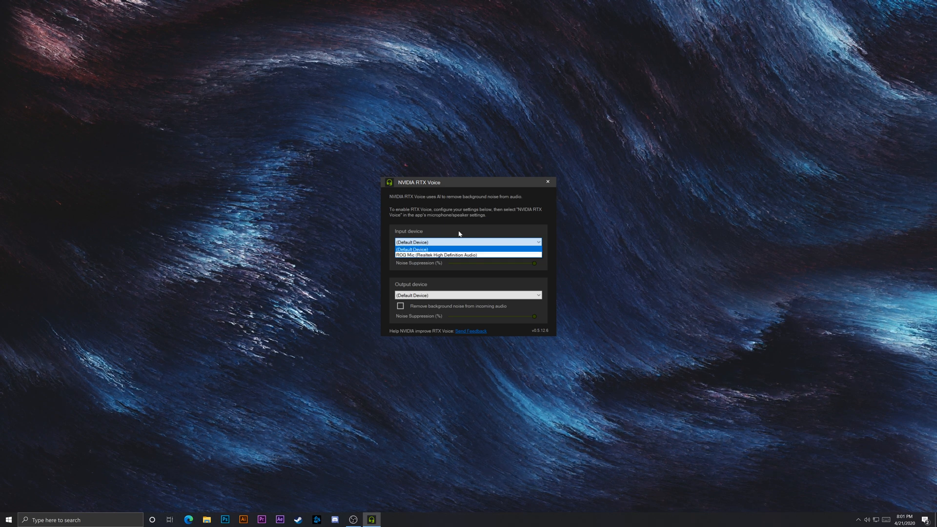
left_click(416, 249)
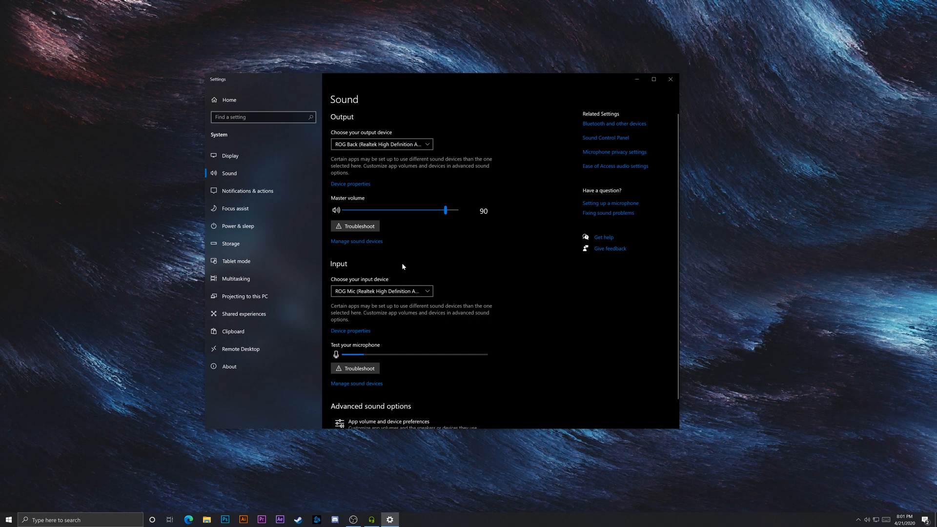
Check the Sound input devices, which now include the NVIDIA RTX Voice microphone, then the output devices
left_click(381, 290)
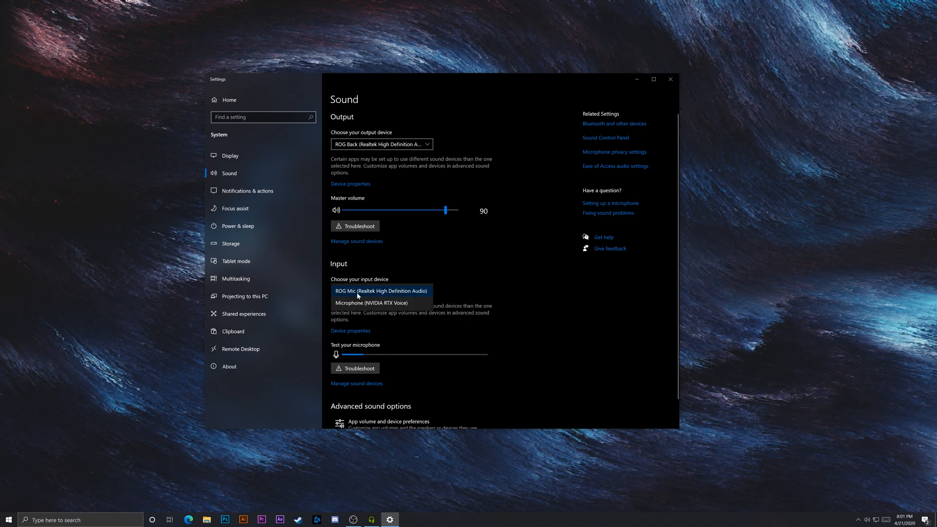
mouse_move(380, 305)
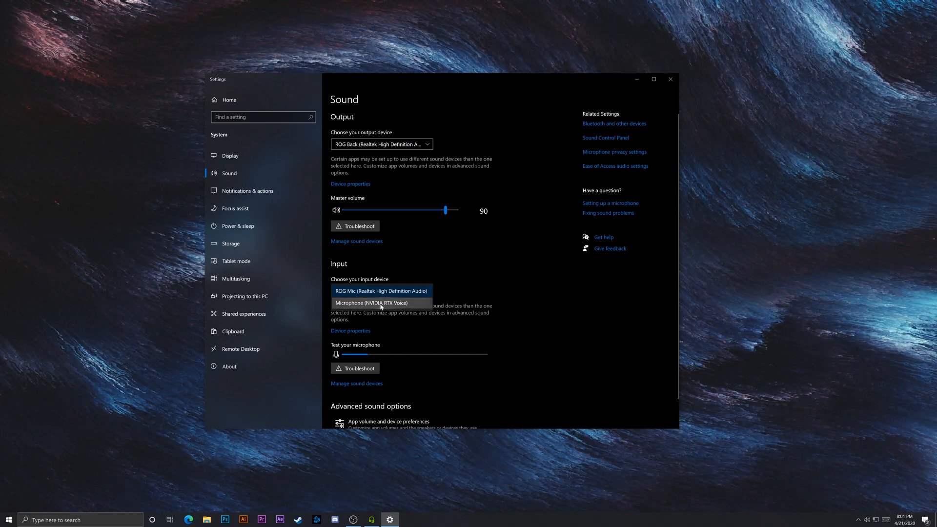
left_click(381, 291)
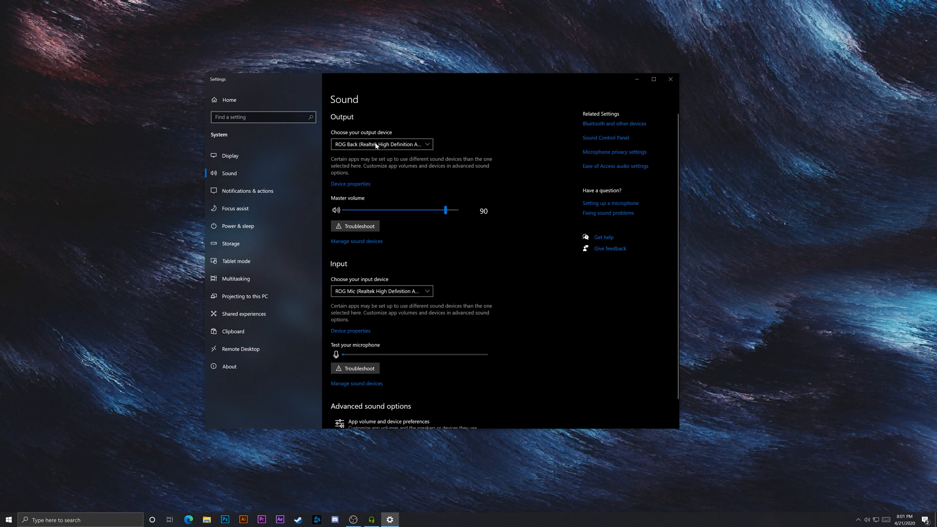
left_click(381, 144)
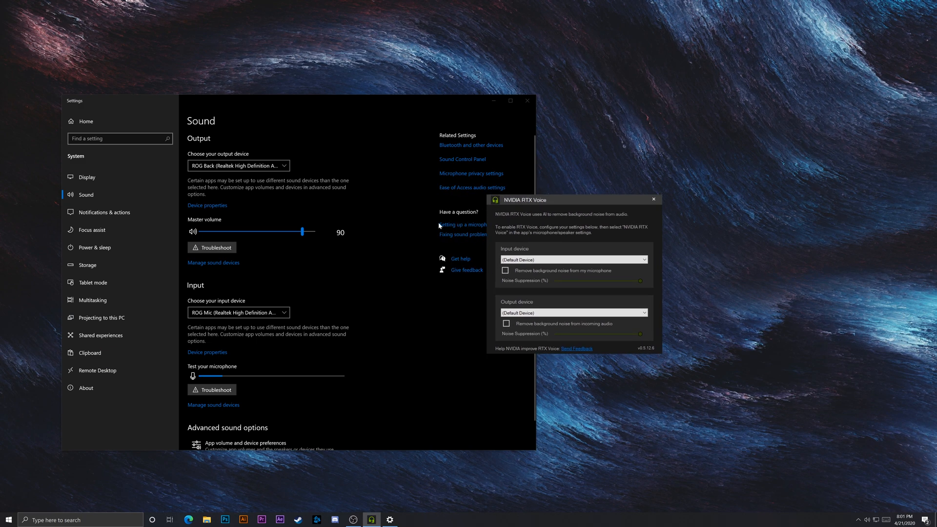
mouse_move(325, 317)
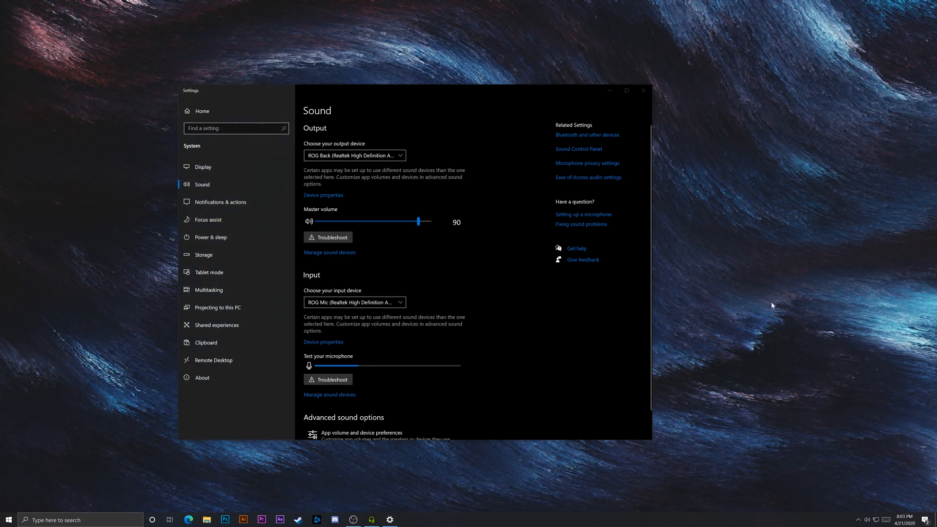
mouse_move(720, 265)
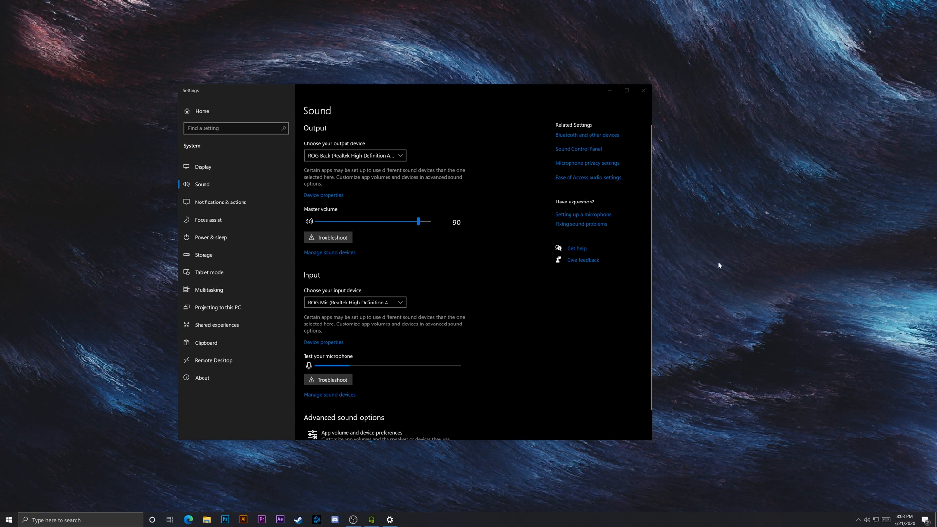
mouse_move(726, 270)
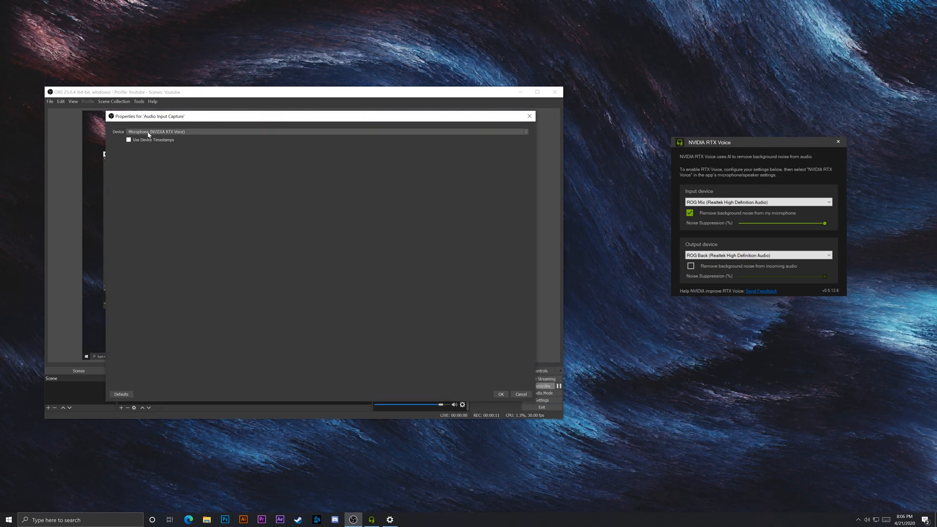
Choose Microphone (NVIDIA RTX Voice) as the Audio Input Capture device
left_click(292, 132)
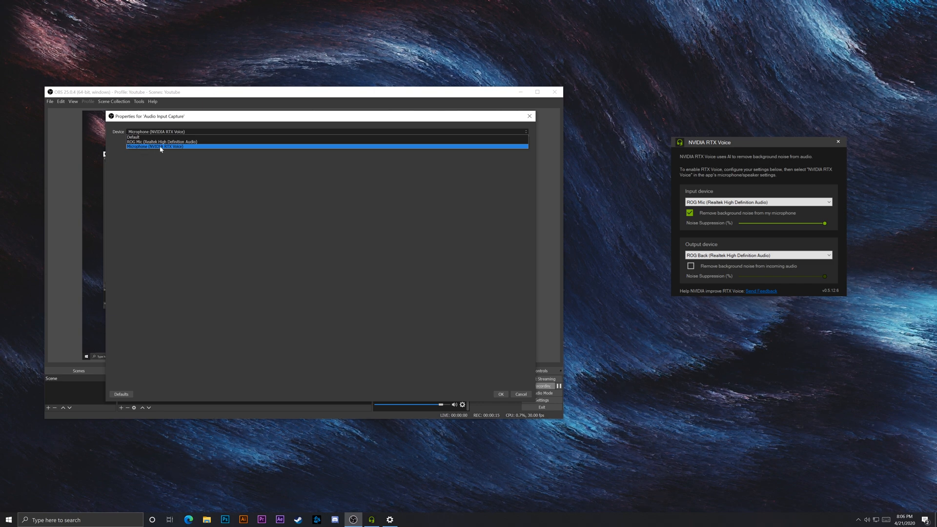
type("Spotify")
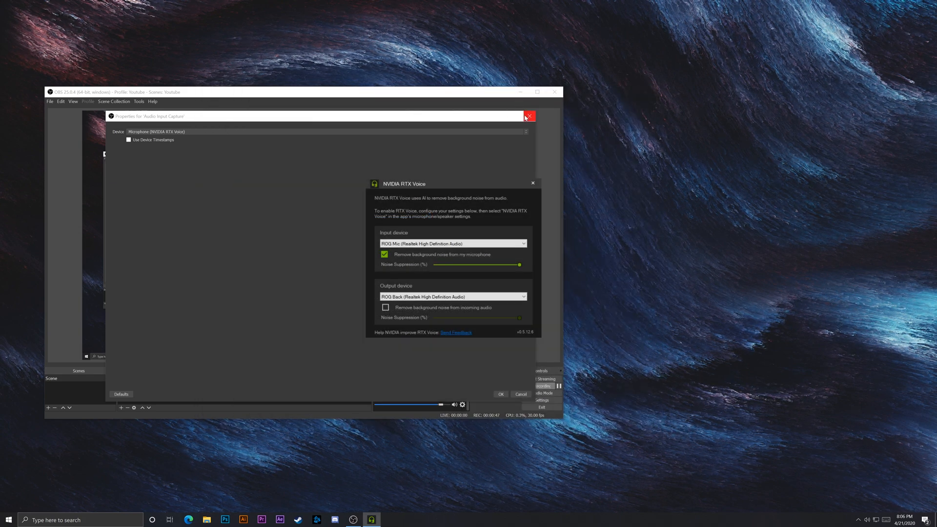
Close the OBS capture properties, leaving RTX Voice with microphone noise removal on
left_click(529, 115)
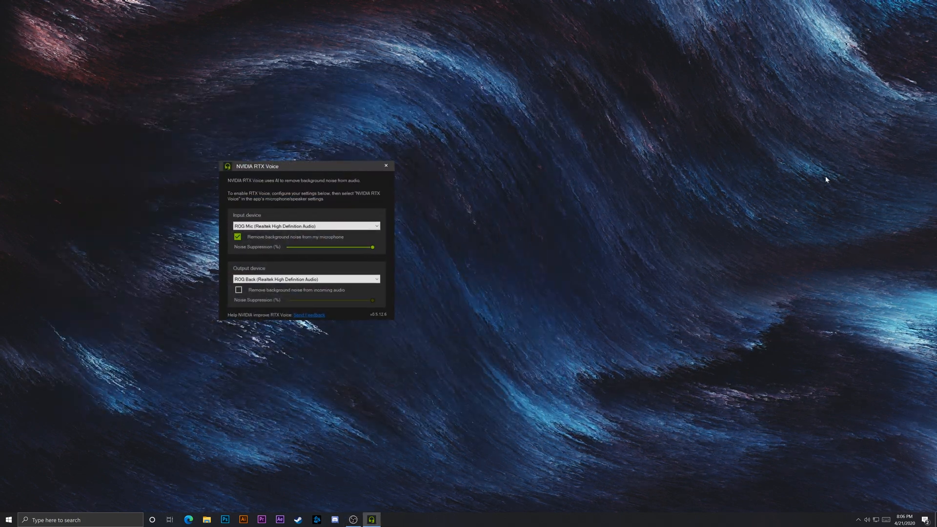
mouse_move(729, 234)
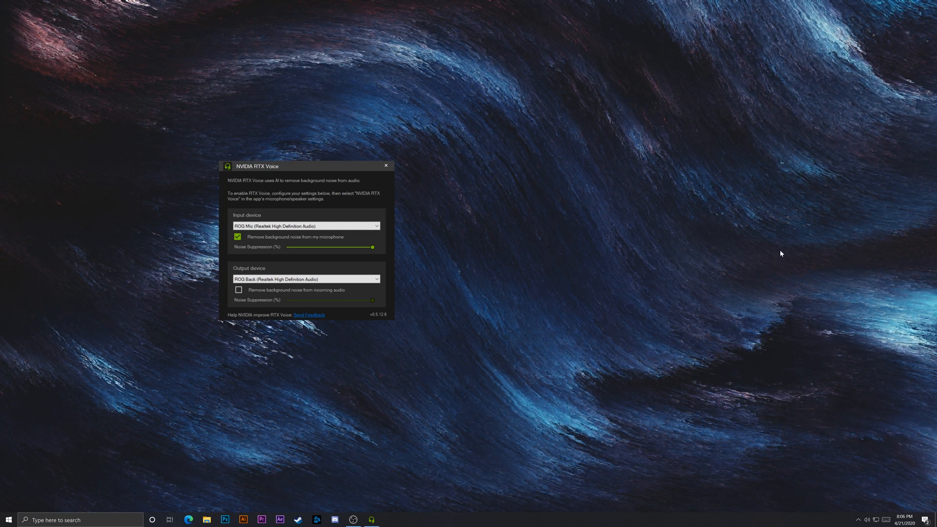
mouse_move(739, 267)
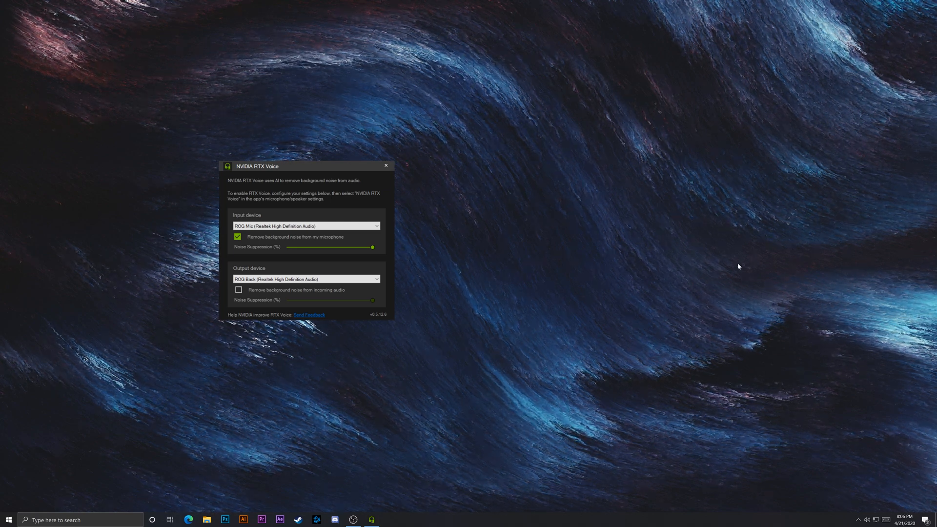
mouse_move(754, 245)
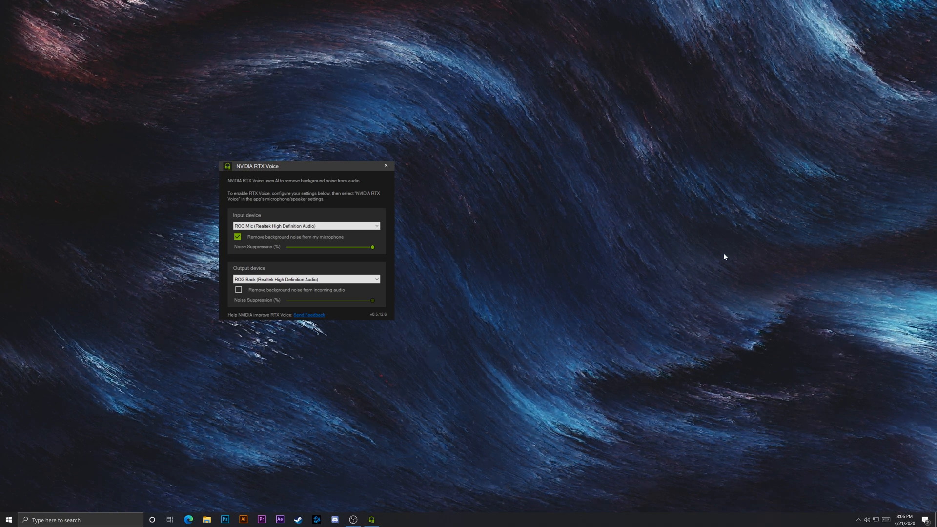
mouse_move(640, 244)
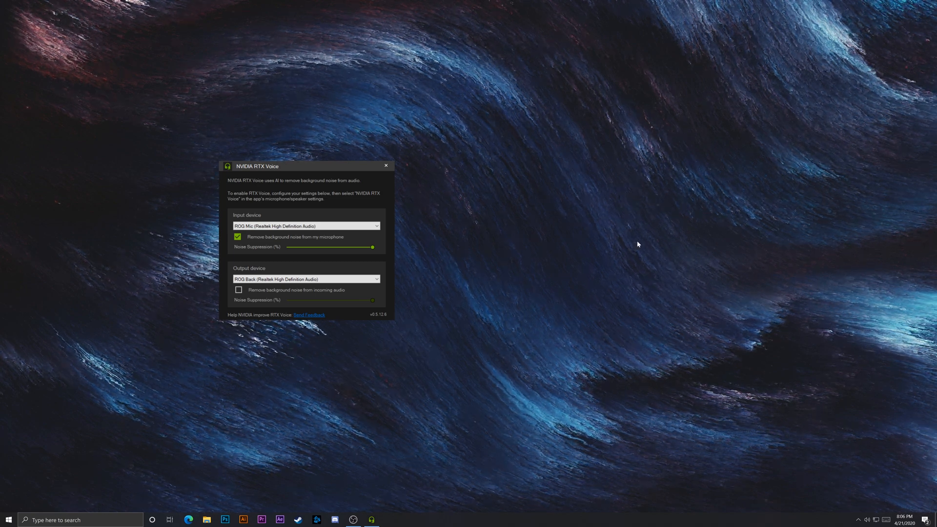
mouse_move(681, 261)
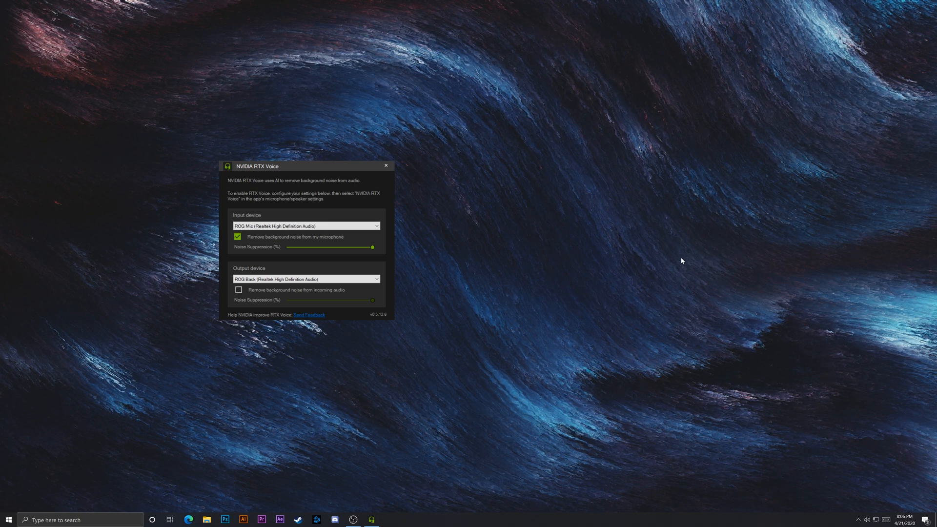
mouse_move(628, 252)
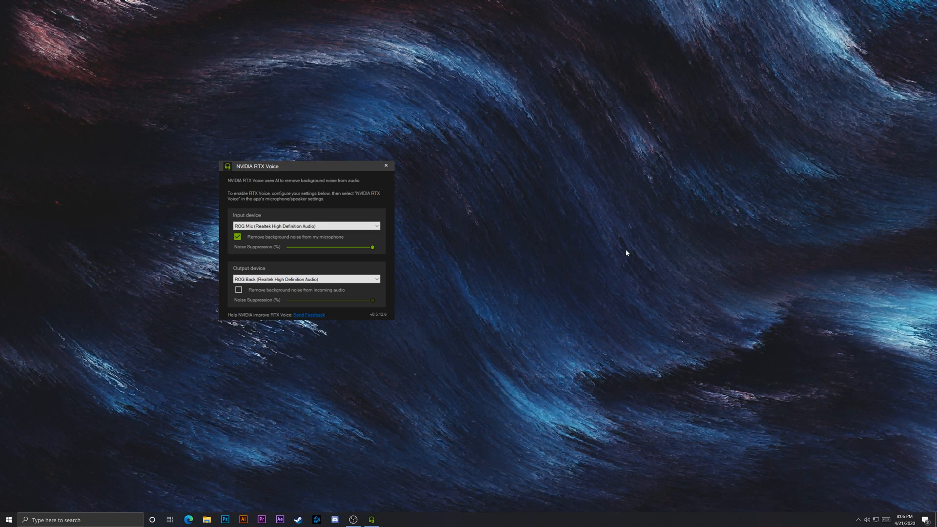
mouse_move(635, 262)
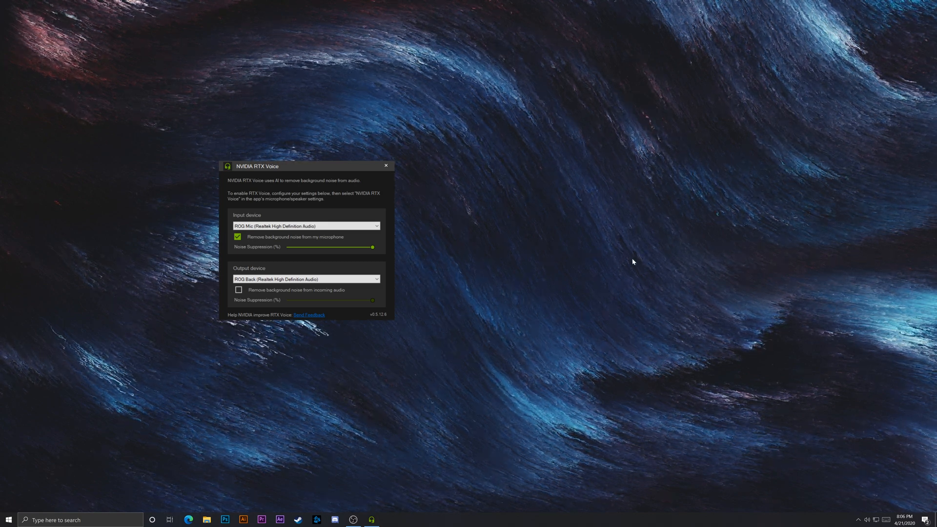
mouse_move(622, 263)
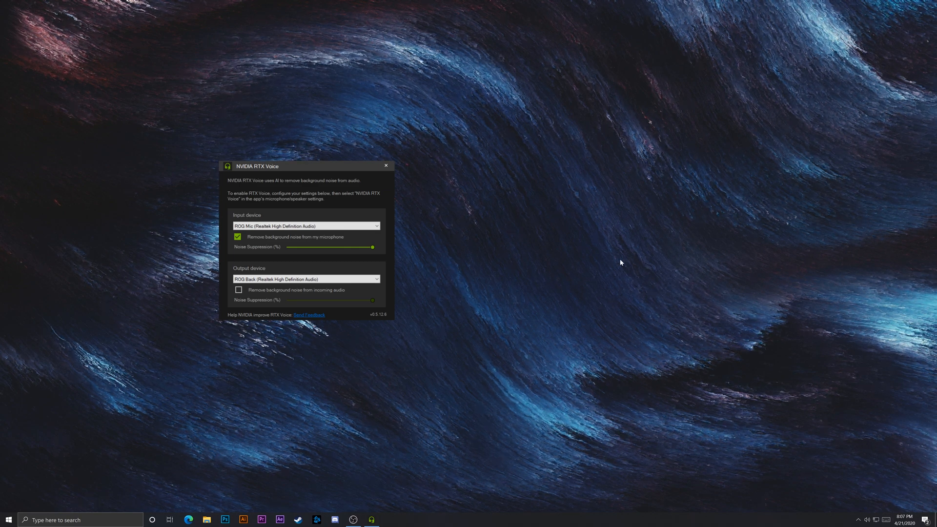
mouse_move(664, 258)
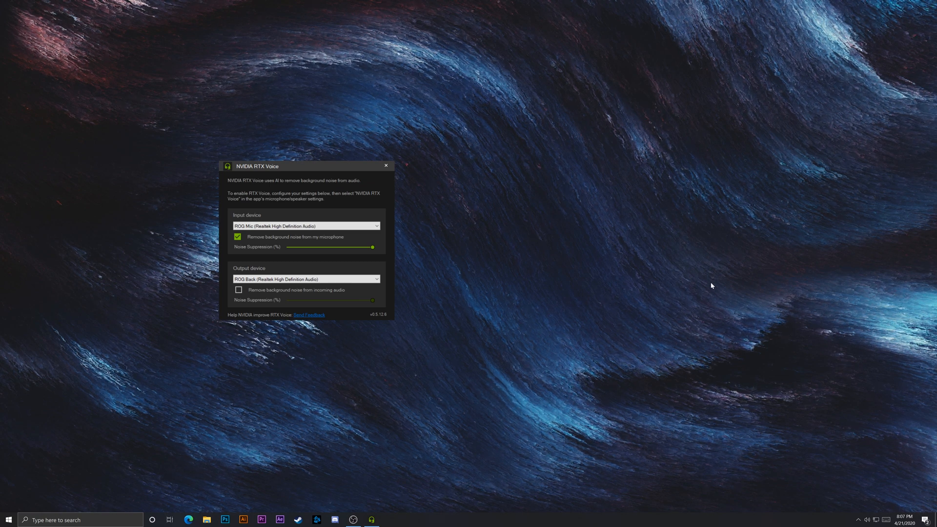
mouse_move(688, 279)
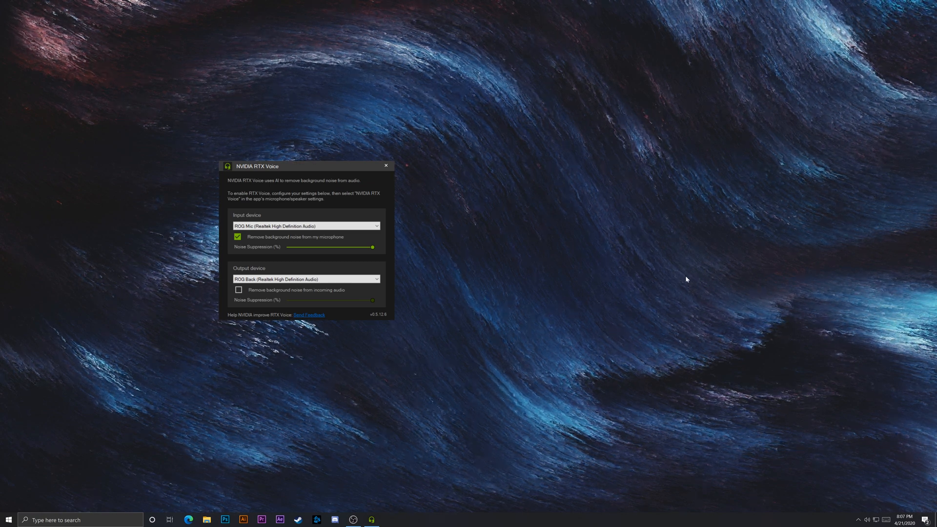
mouse_move(726, 286)
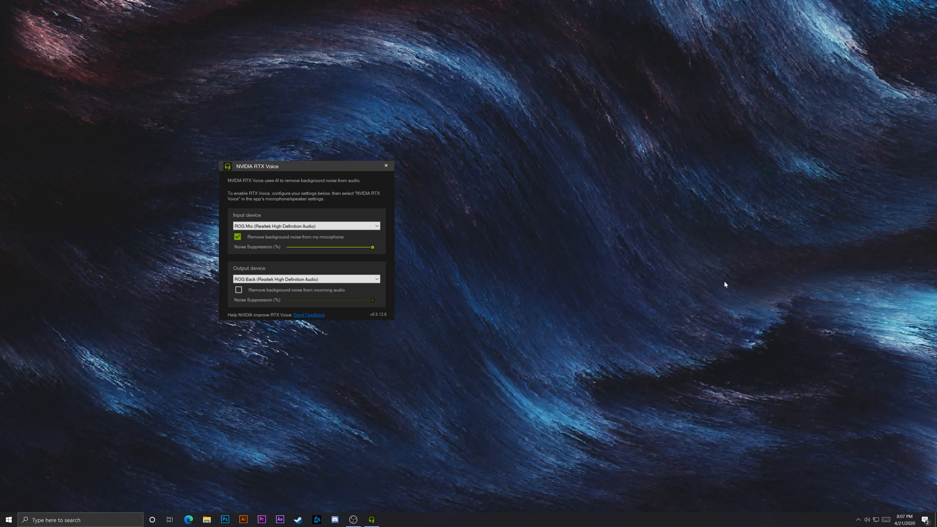